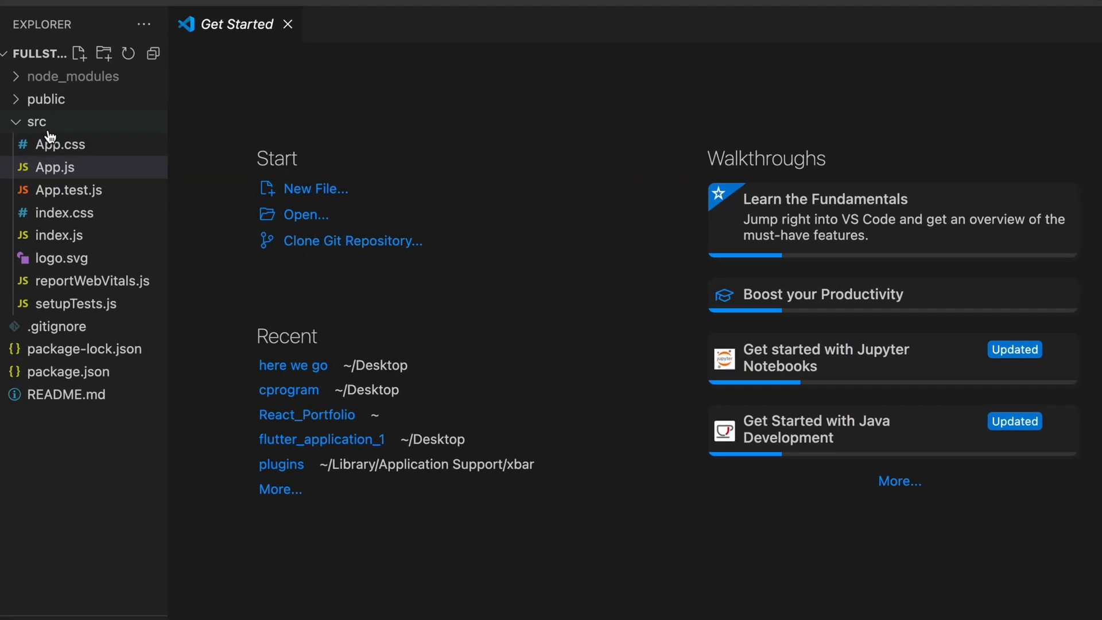
# Create a layout folder under src holding a new Navbar.js file
pyautogui.click(36, 122)
pyautogui.write('layout')
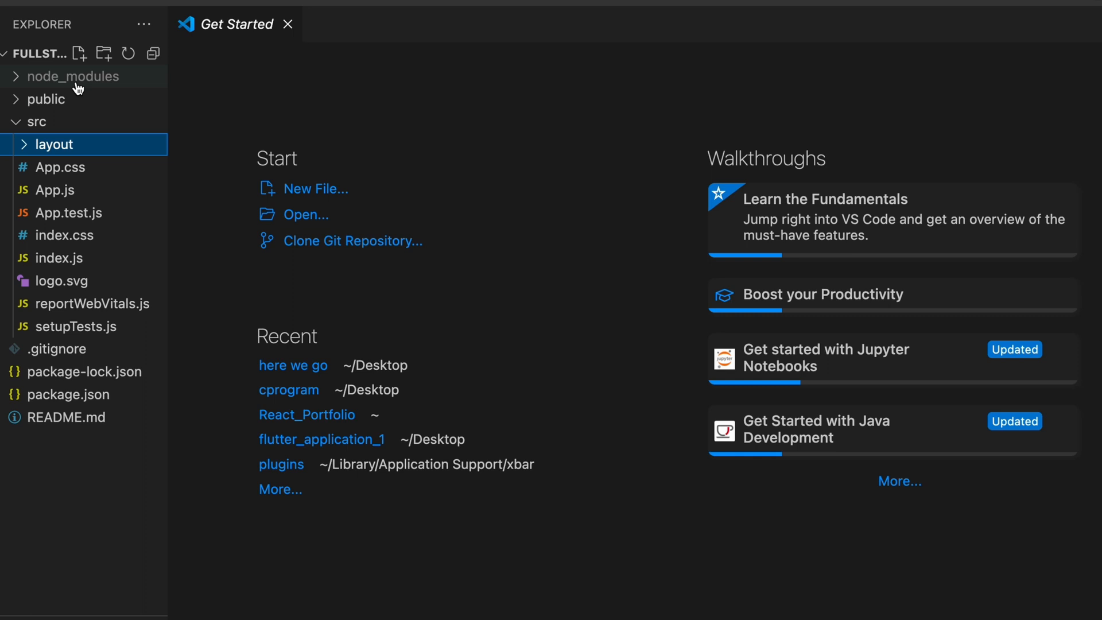
pyautogui.click(79, 53)
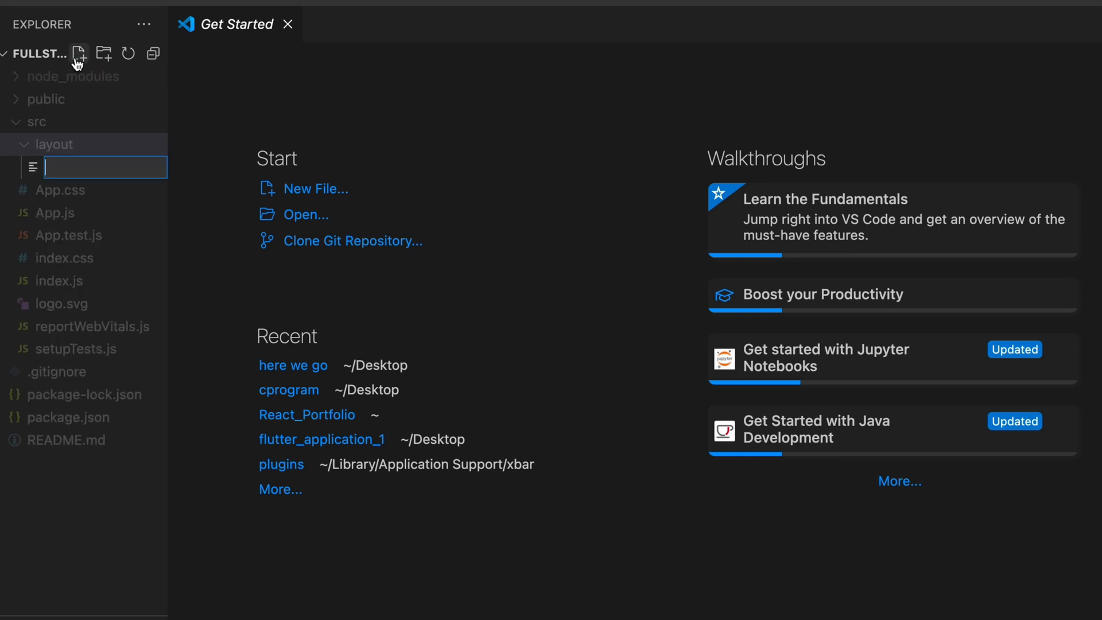
pyautogui.write('Na')
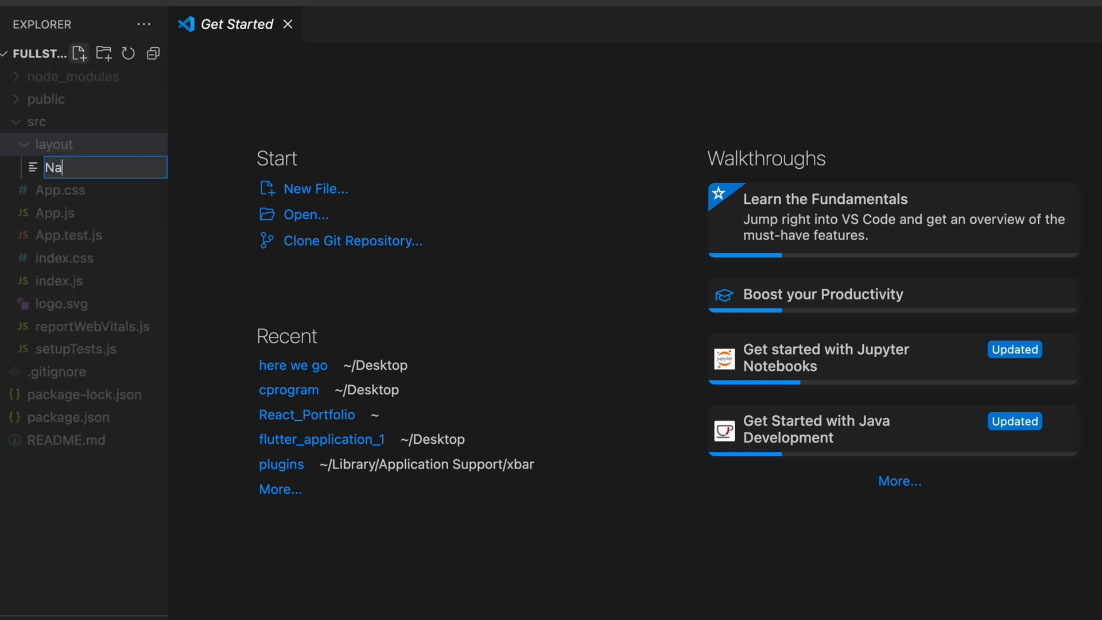
pyautogui.press('Escape')
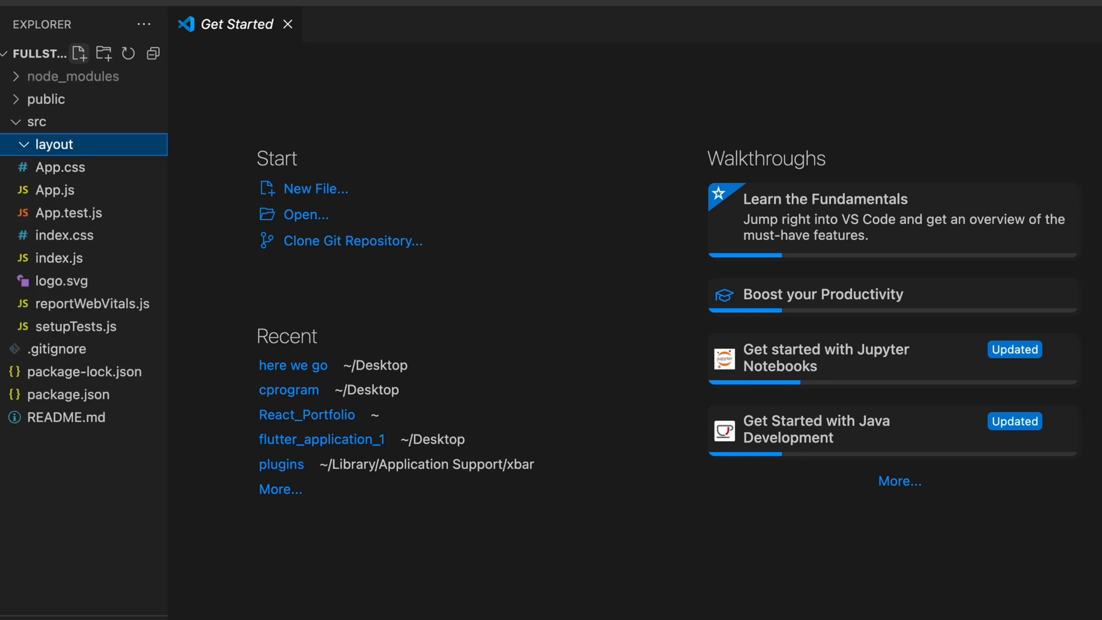
pyautogui.click(79, 54)
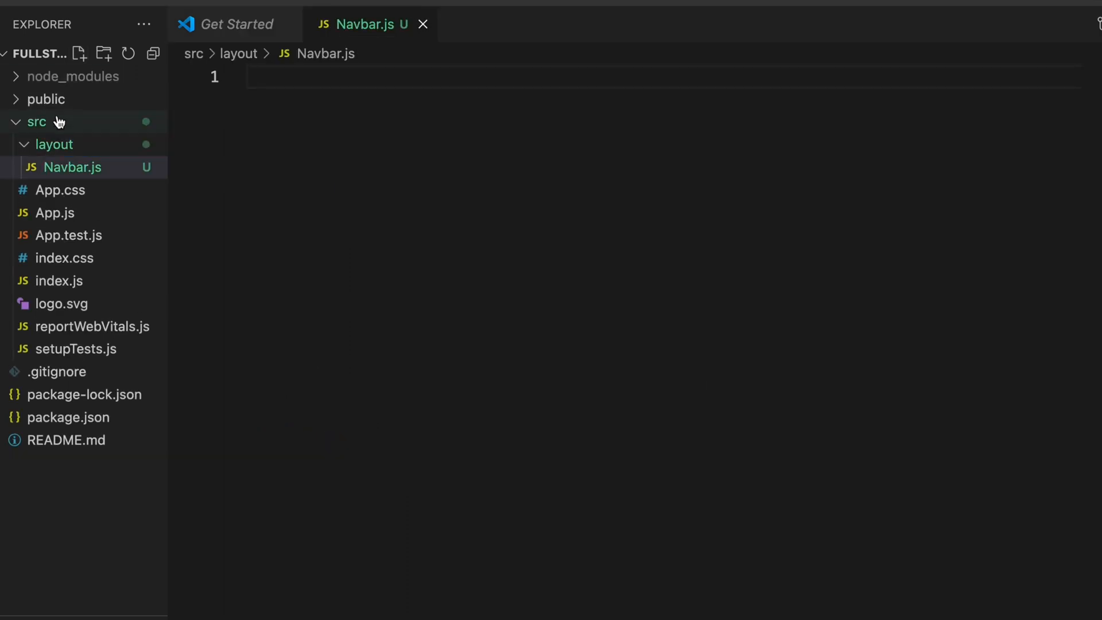
# Create a pages folder under src with a new Home.js file inside
pyautogui.click(35, 122)
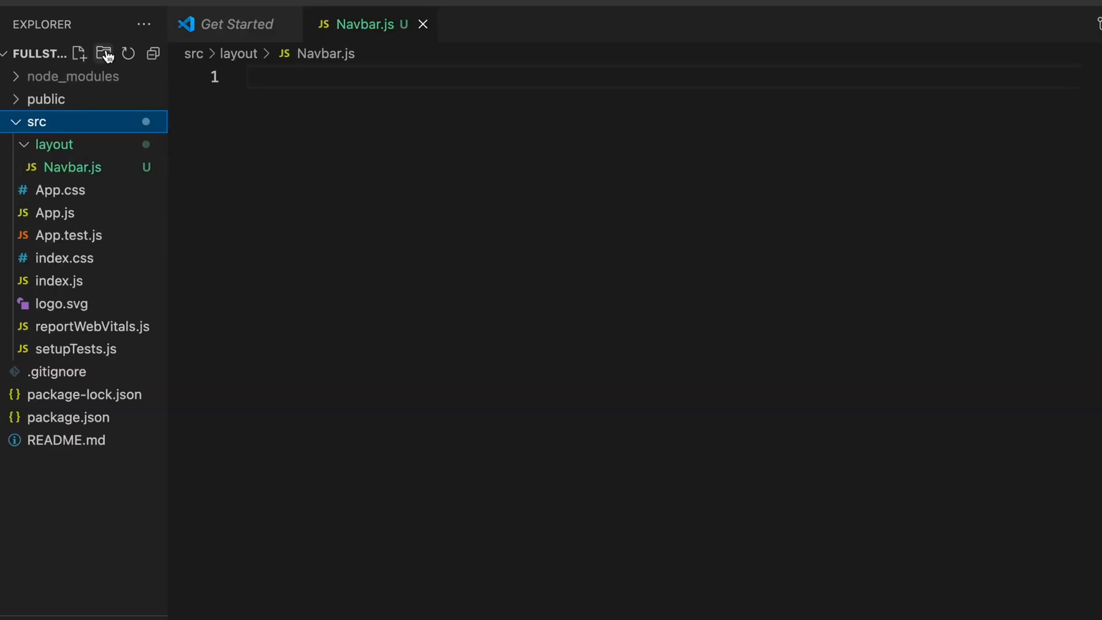
pyautogui.click(104, 54)
pyautogui.write('pages')
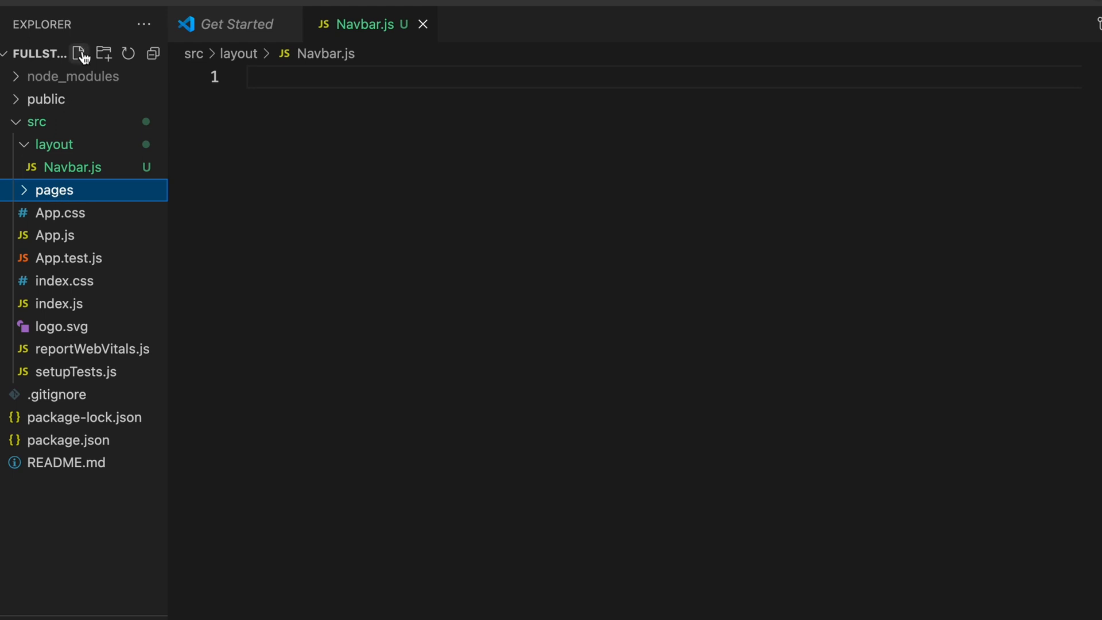
pyautogui.click(79, 53)
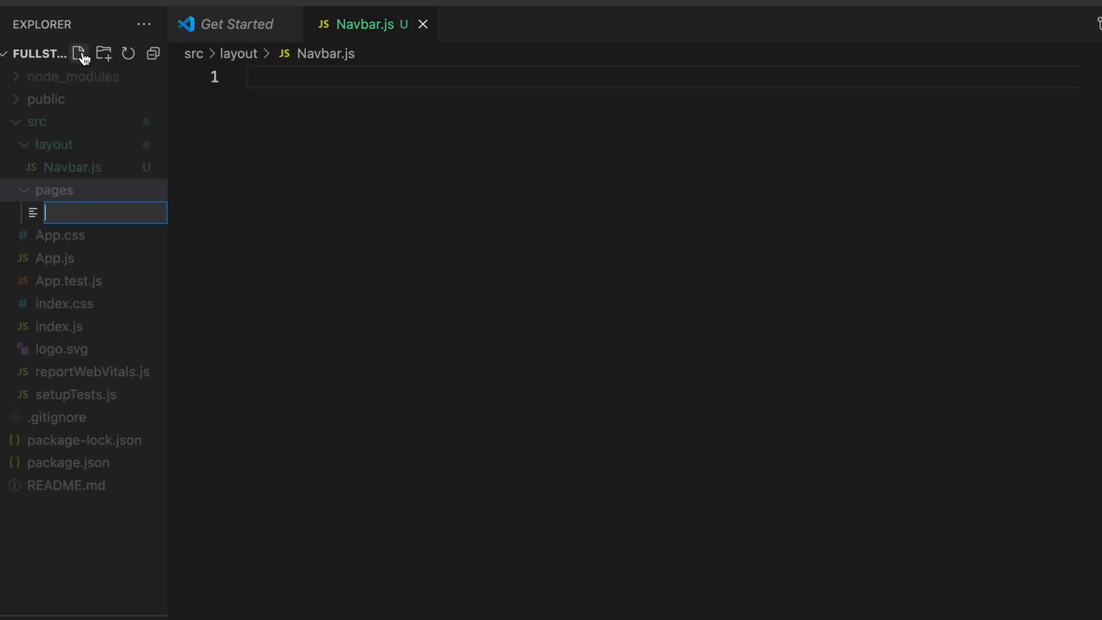
pyautogui.write('Home.js')
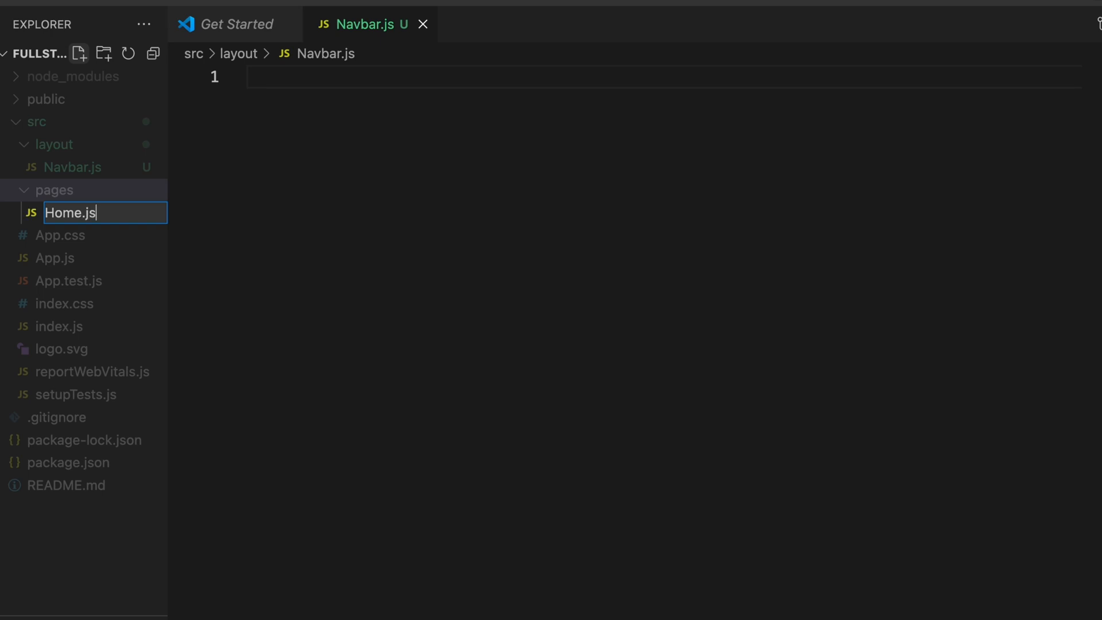
pyautogui.press('Enter')
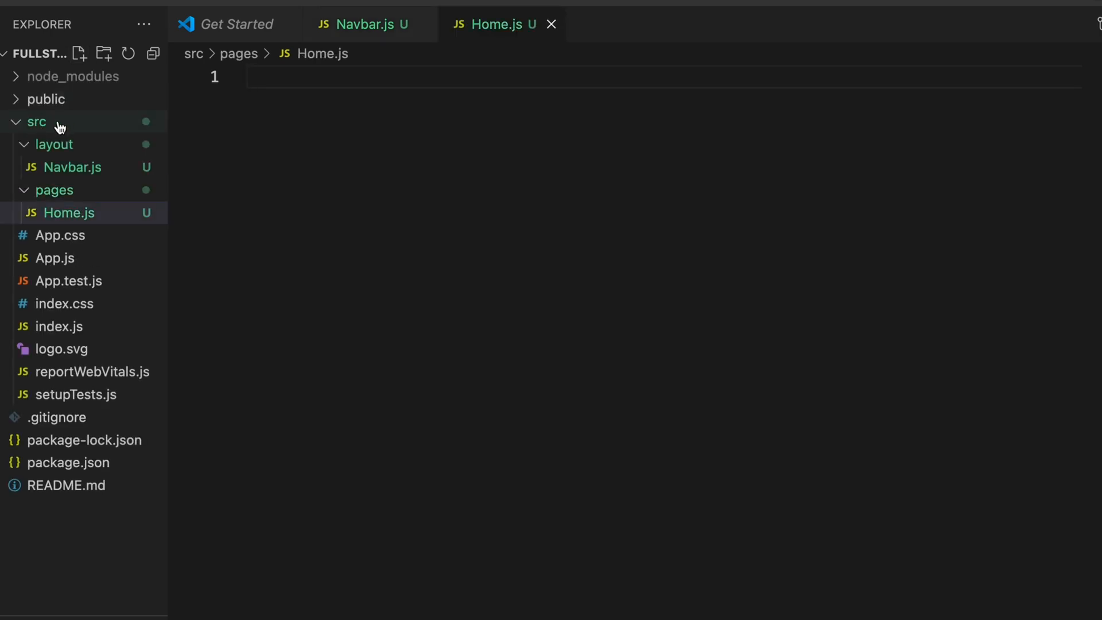
pyautogui.moveTo(37, 122)
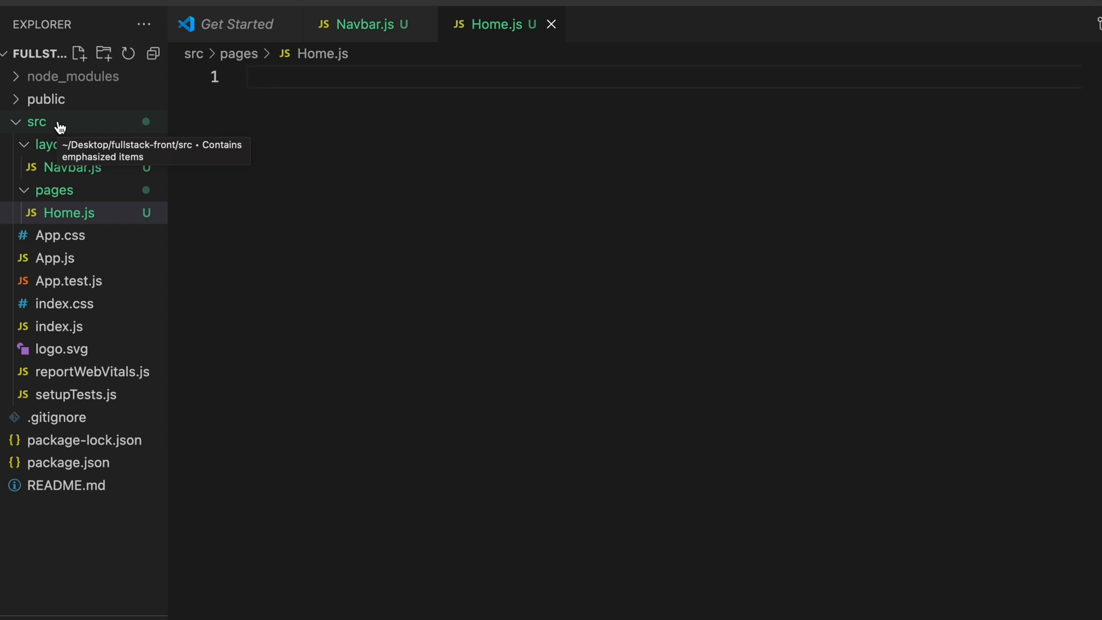
pyautogui.moveTo(21, 170)
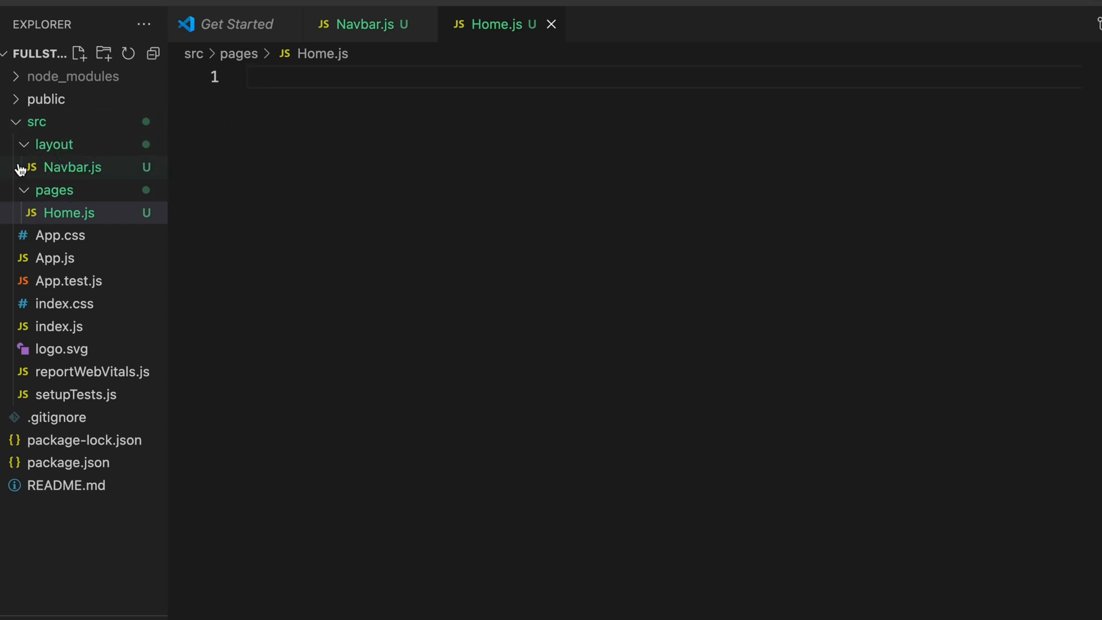
# Create a users folder under src containing a new AddUser.js file
pyautogui.click(35, 122)
pyautogui.write('users')
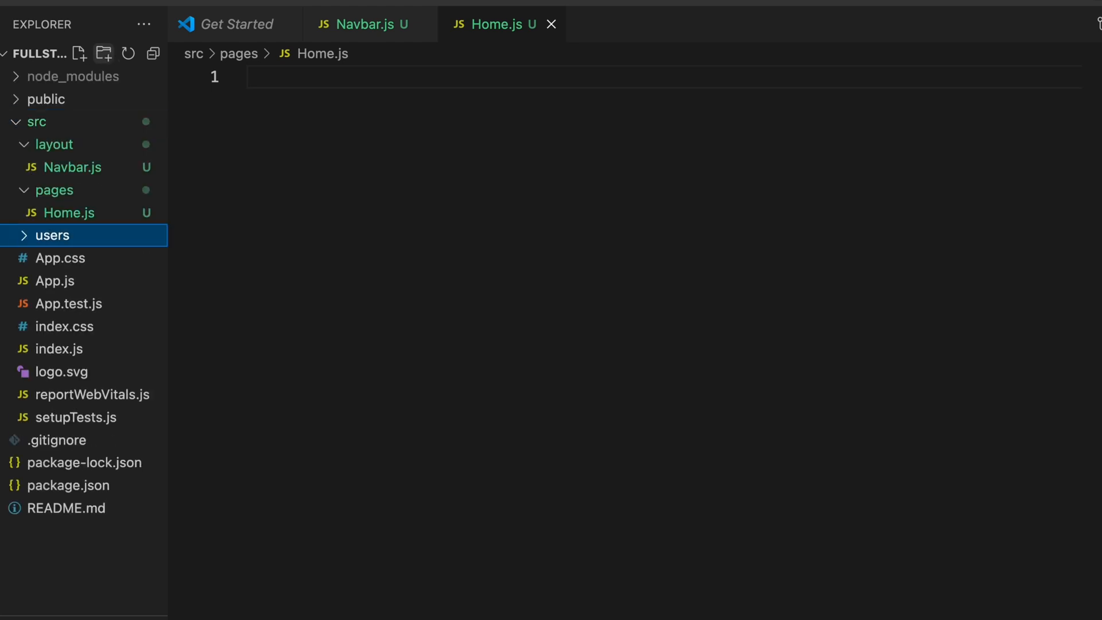
pyautogui.click(79, 53)
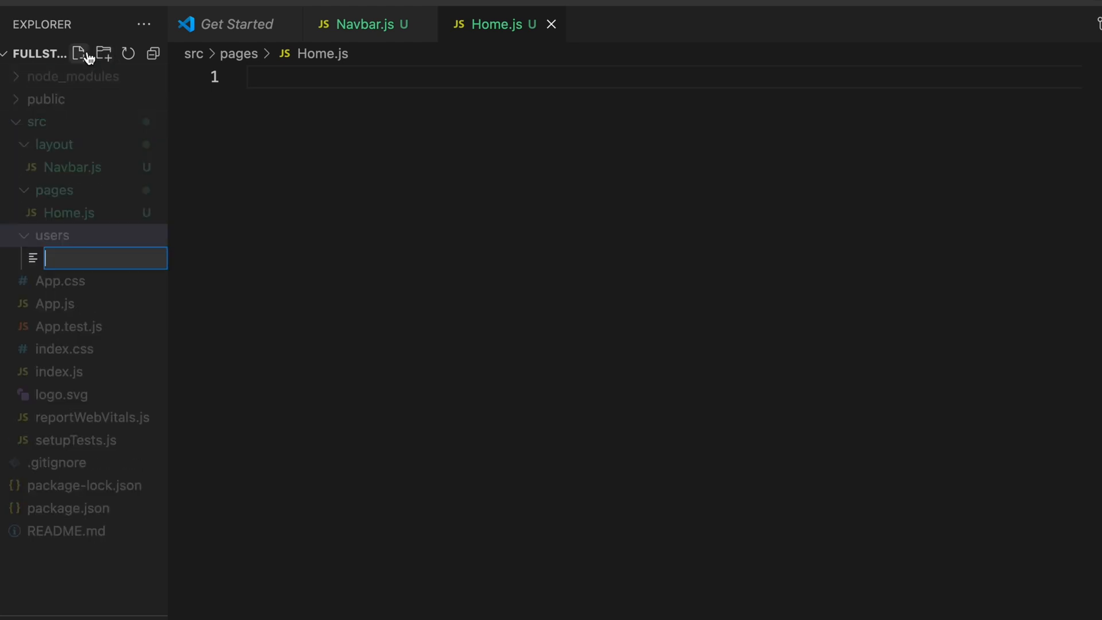
pyautogui.write('AddU')
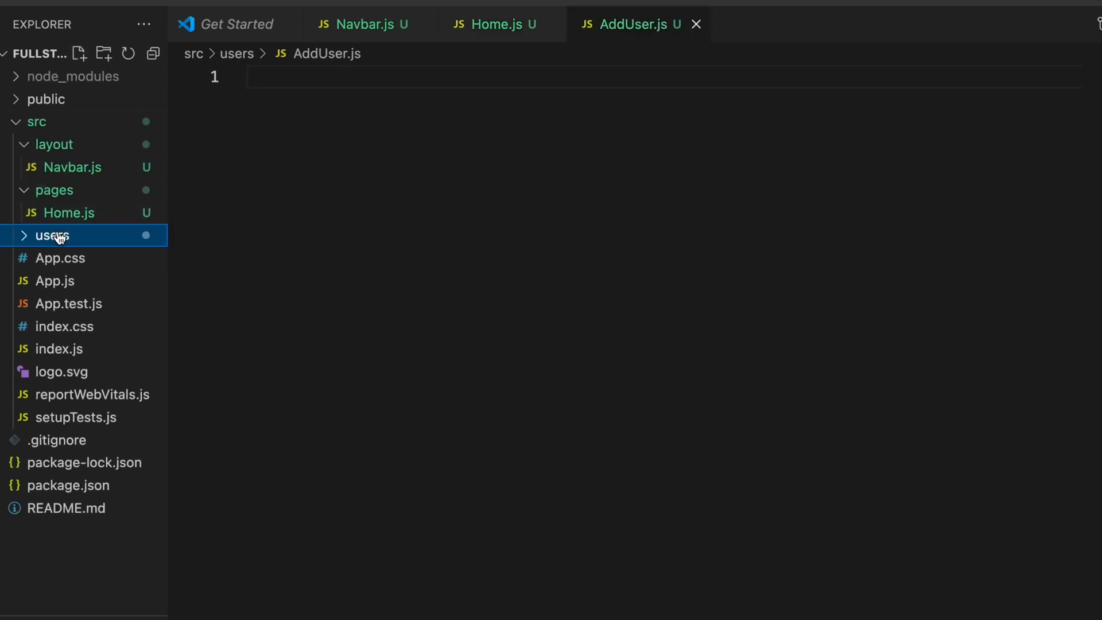
# Add EditUser.js to the users folder and start naming ViewUser
pyautogui.click(79, 53)
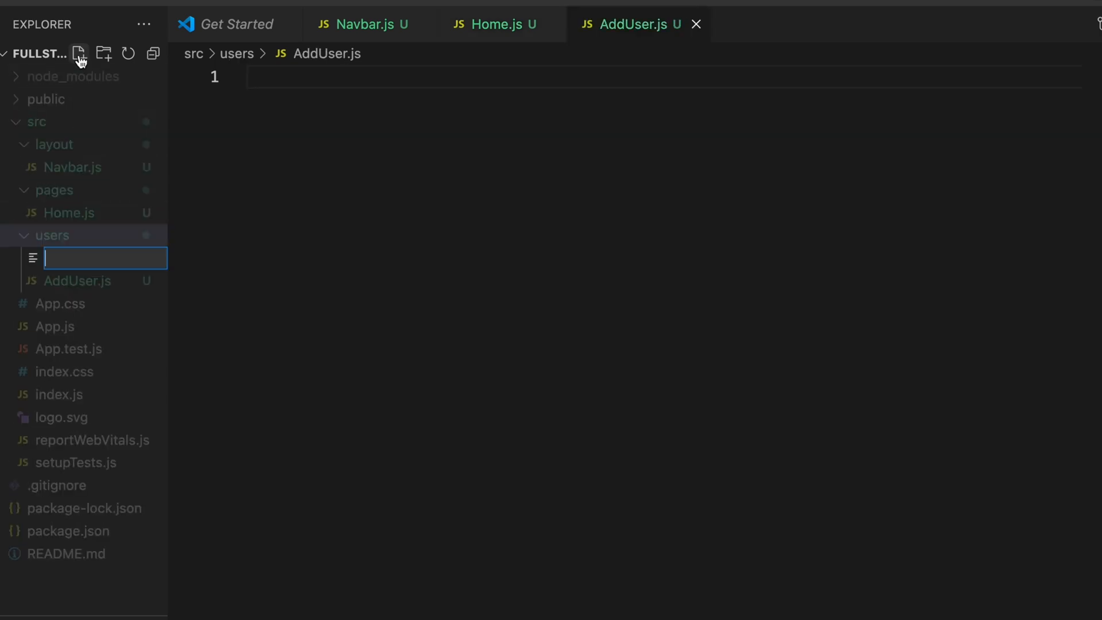
pyautogui.write('EditUser.js')
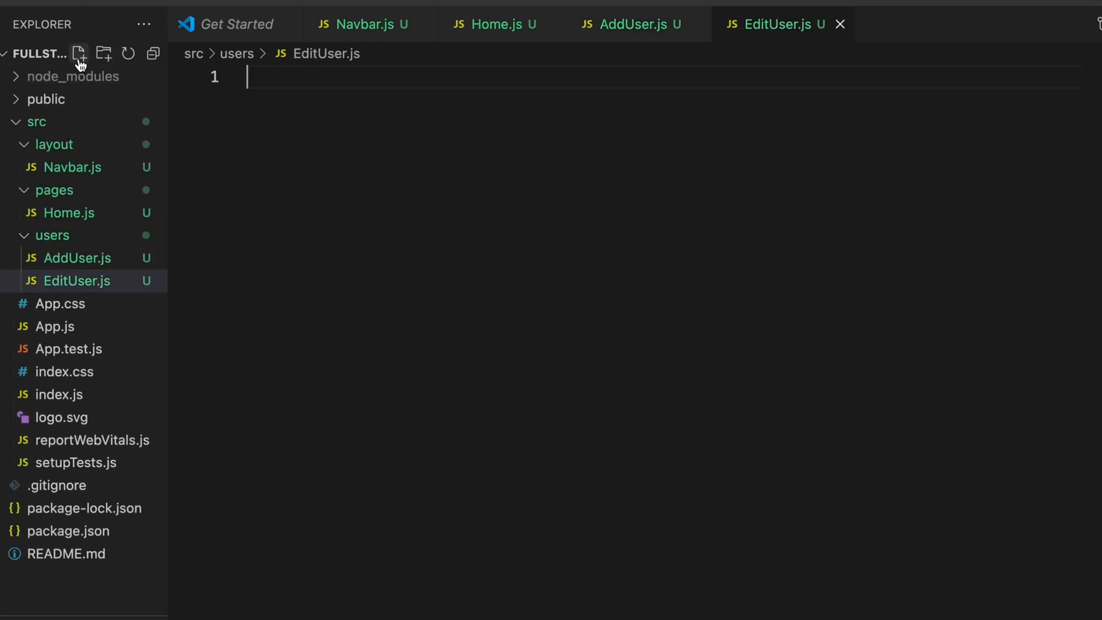
pyautogui.write('Virwe')
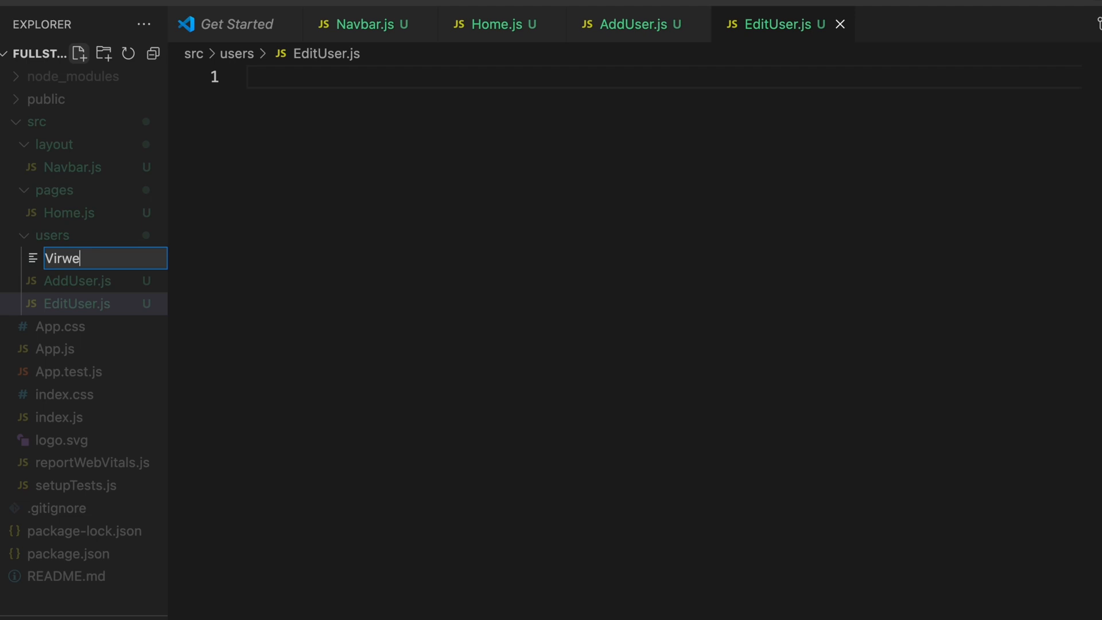
pyautogui.write('ViewUser')
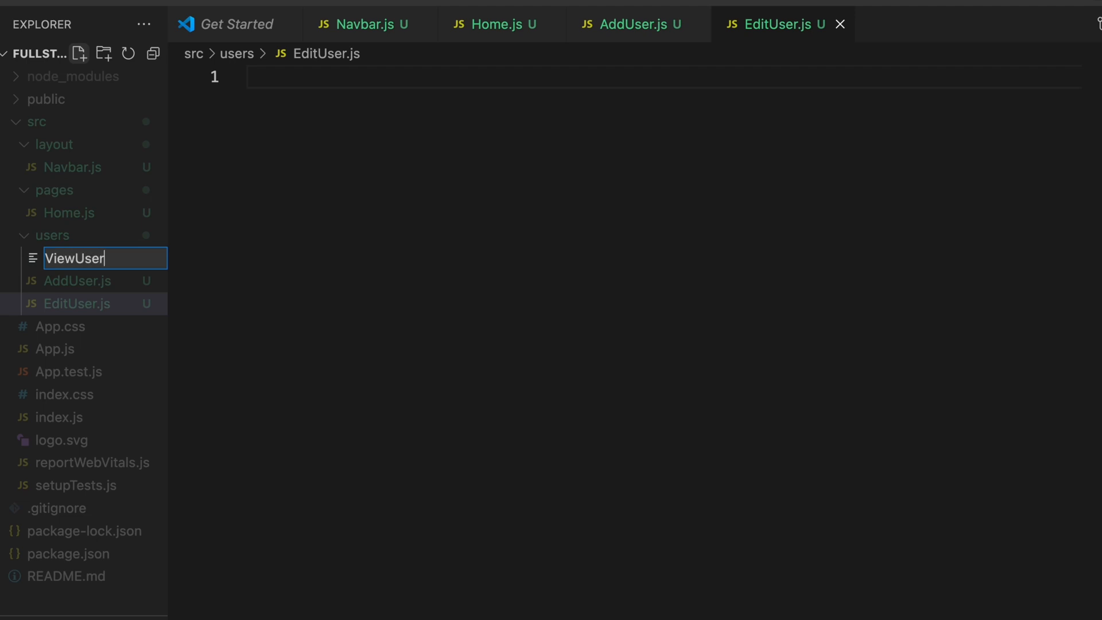